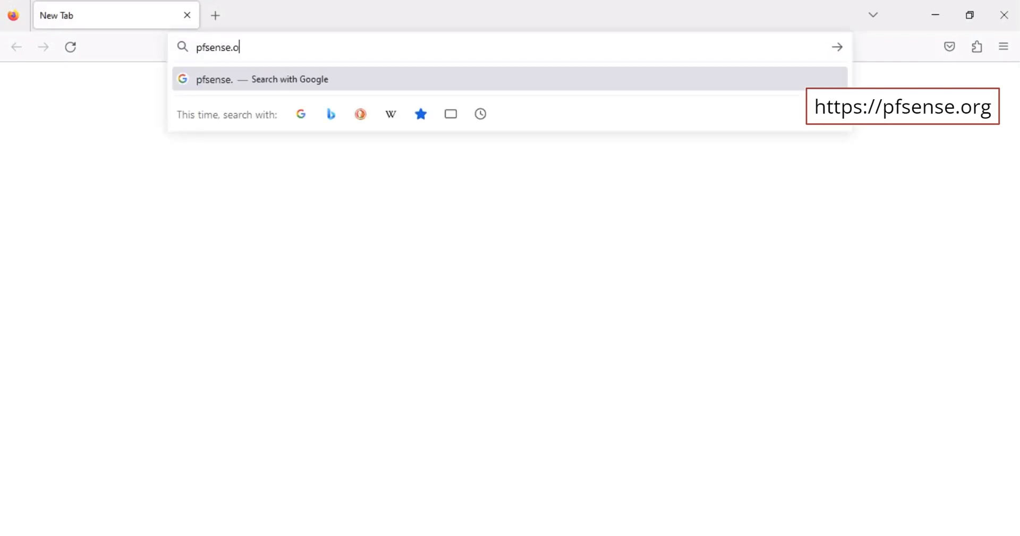
Load pfsense.org from the address bar
{"action": "key", "text": "Return"}
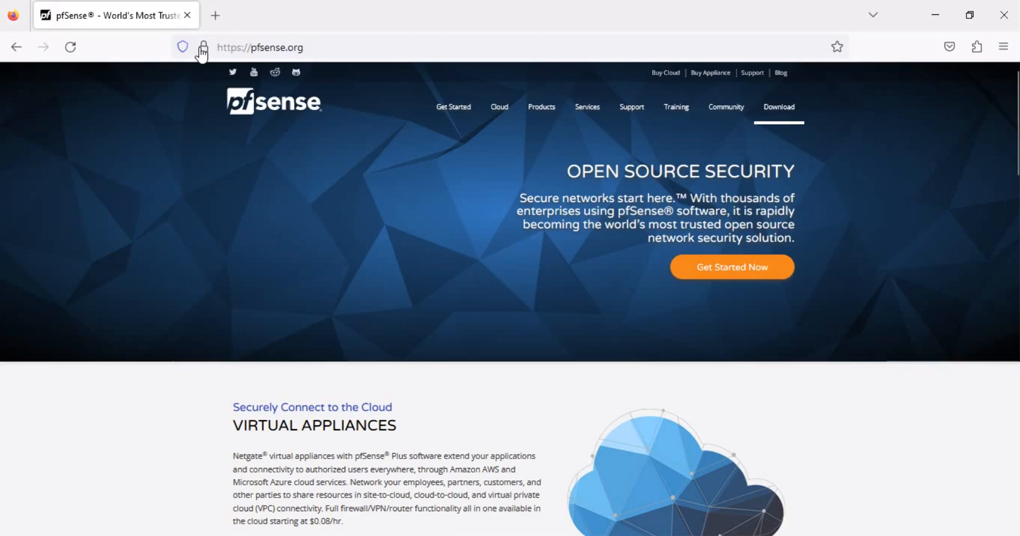
{"action": "mouse_move", "coordinate": [778, 107]}
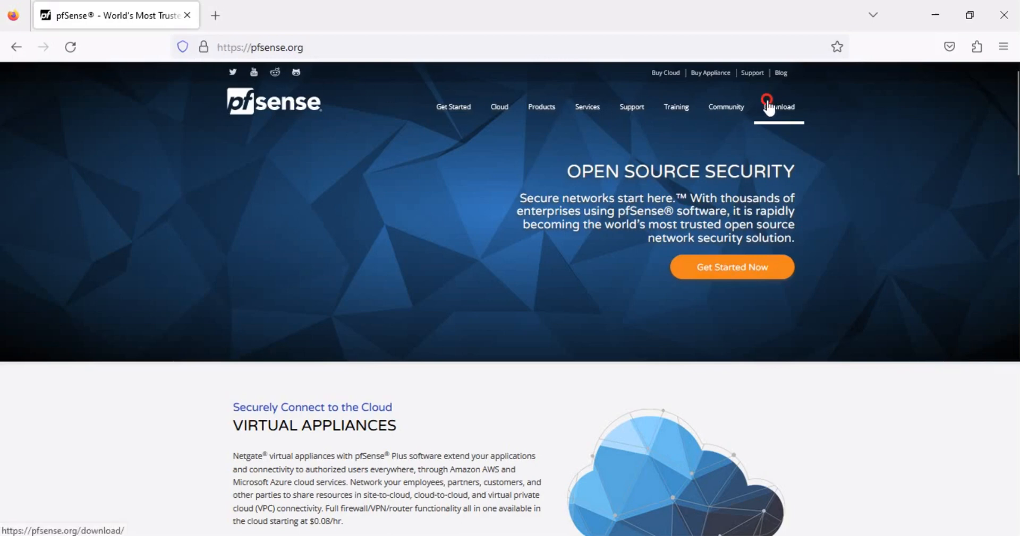
Go to the pfSense 2.7.0 download page and select AMD64 (64-bit) architecture
{"action": "left_click", "coordinate": [778, 107]}
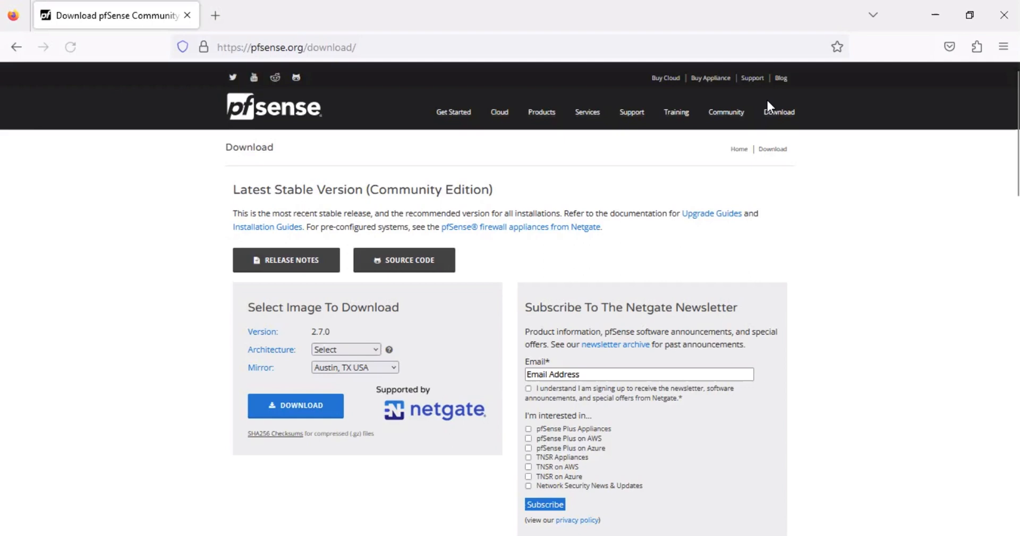
{"action": "left_click", "coordinate": [346, 348]}
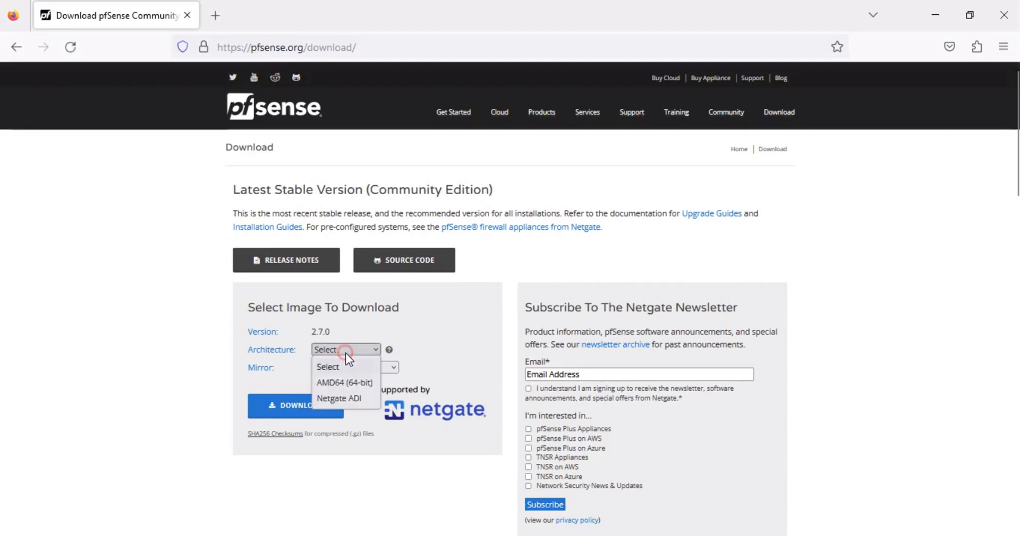
{"action": "mouse_move", "coordinate": [347, 387]}
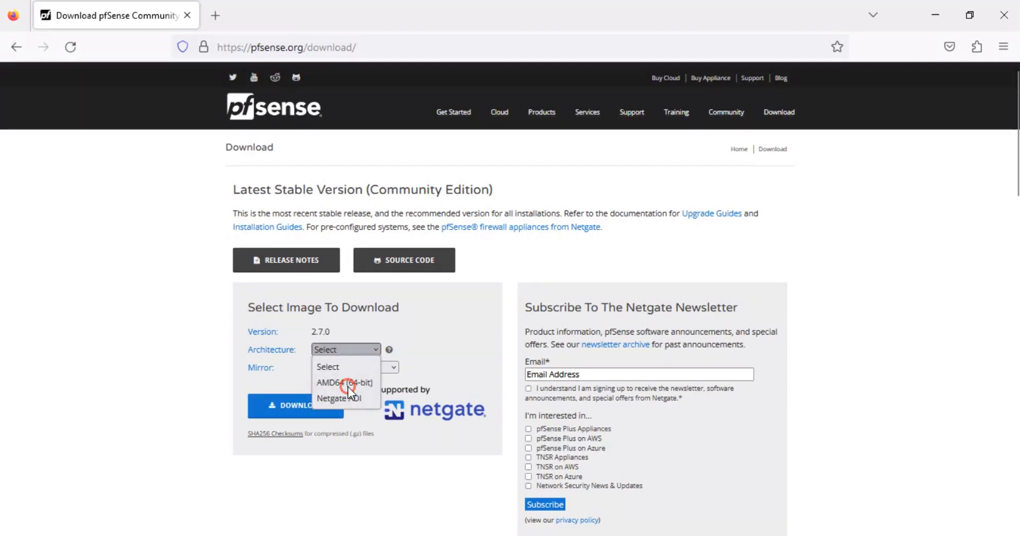
{"action": "left_click", "coordinate": [345, 382]}
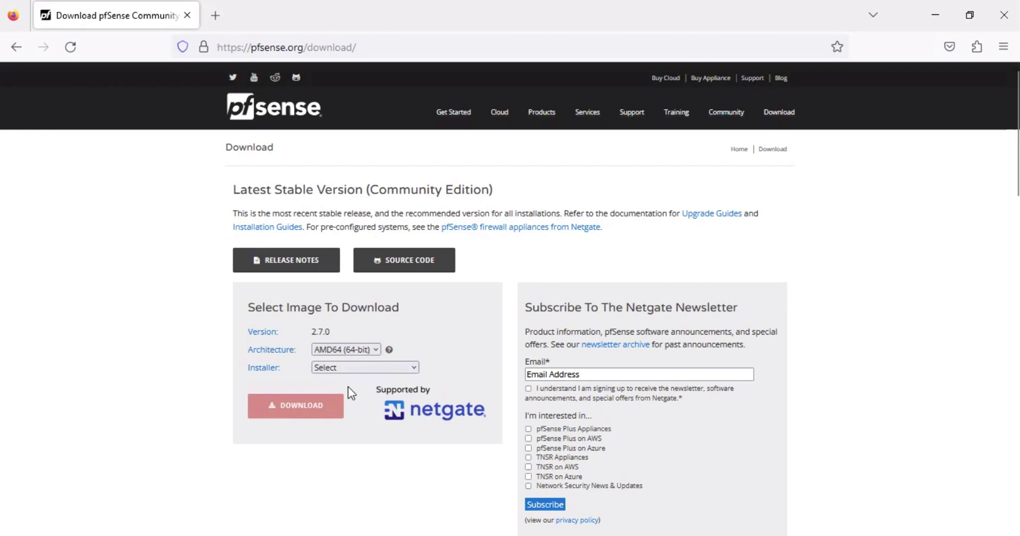
{"action": "mouse_move", "coordinate": [358, 379]}
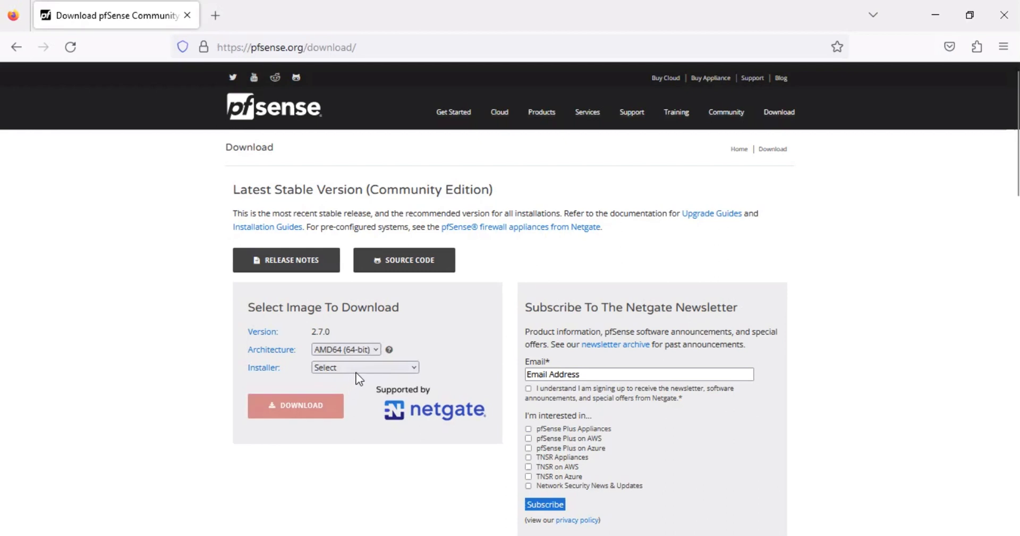
Choose DVD Image (ISO) Installer as the installer type
{"action": "left_click", "coordinate": [364, 368]}
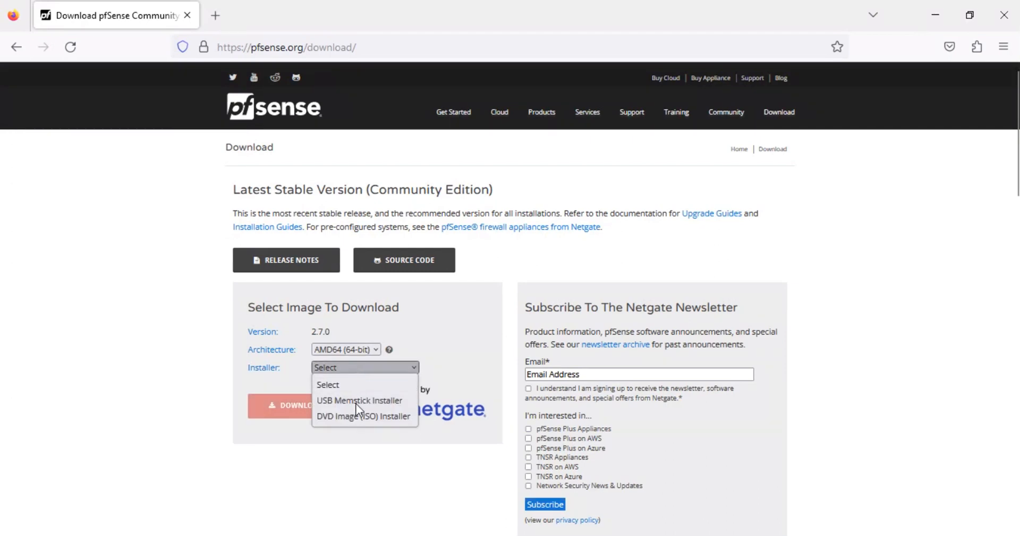
{"action": "left_click", "coordinate": [362, 416]}
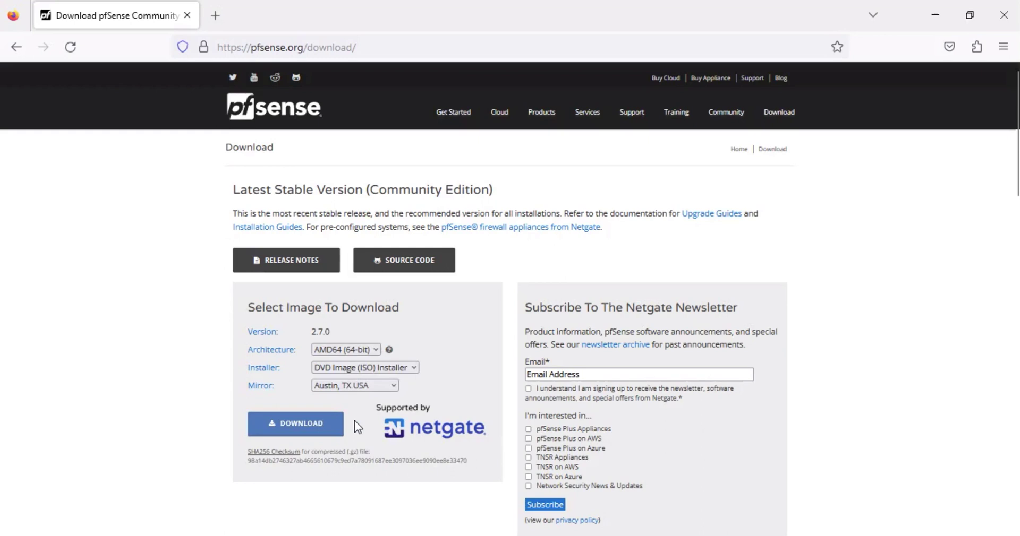
{"action": "mouse_move", "coordinate": [355, 403]}
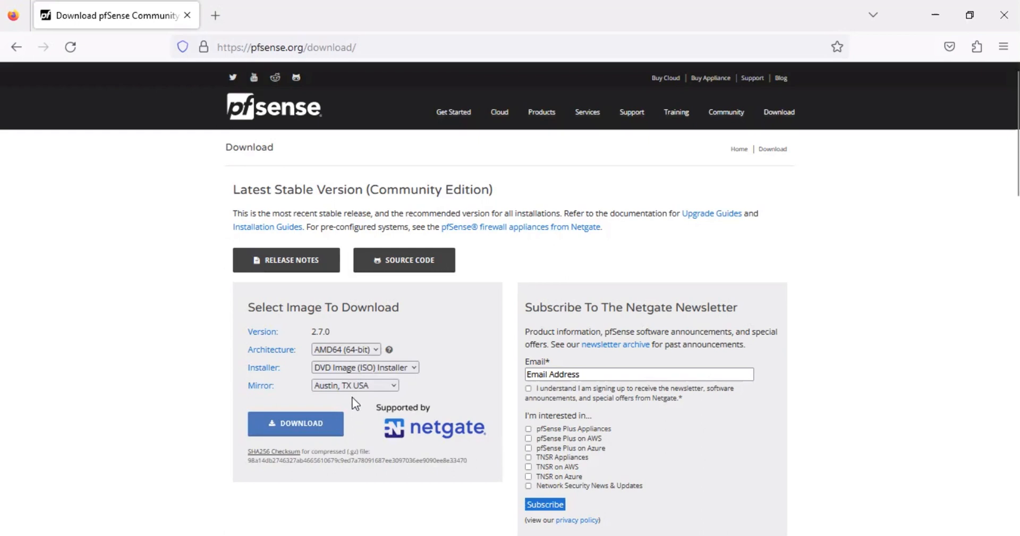
Switch the mirror to Singapore and download pfSense-CE-2.7.0-RELEASE-amd64.iso.gz
{"action": "left_click", "coordinate": [354, 385]}
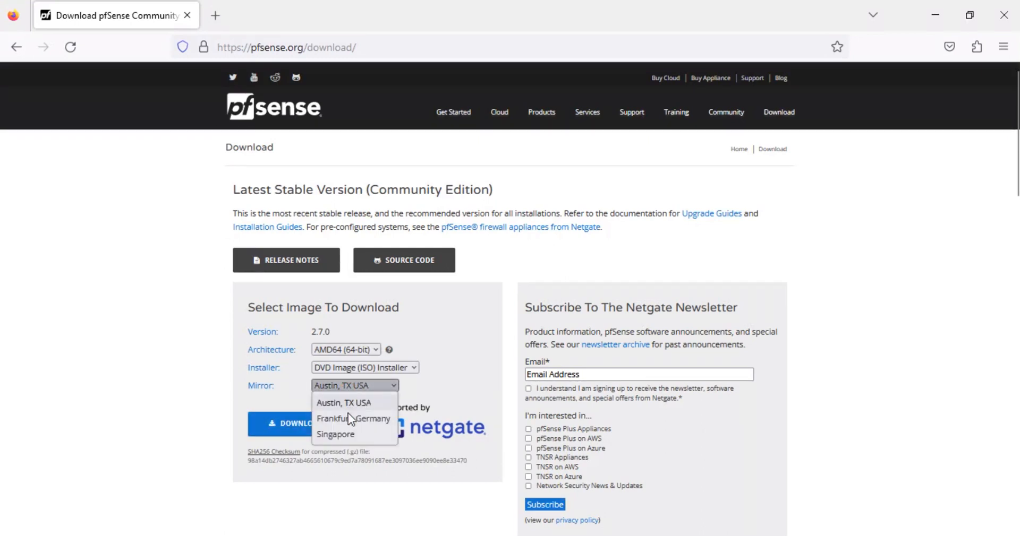
{"action": "left_click", "coordinate": [336, 434]}
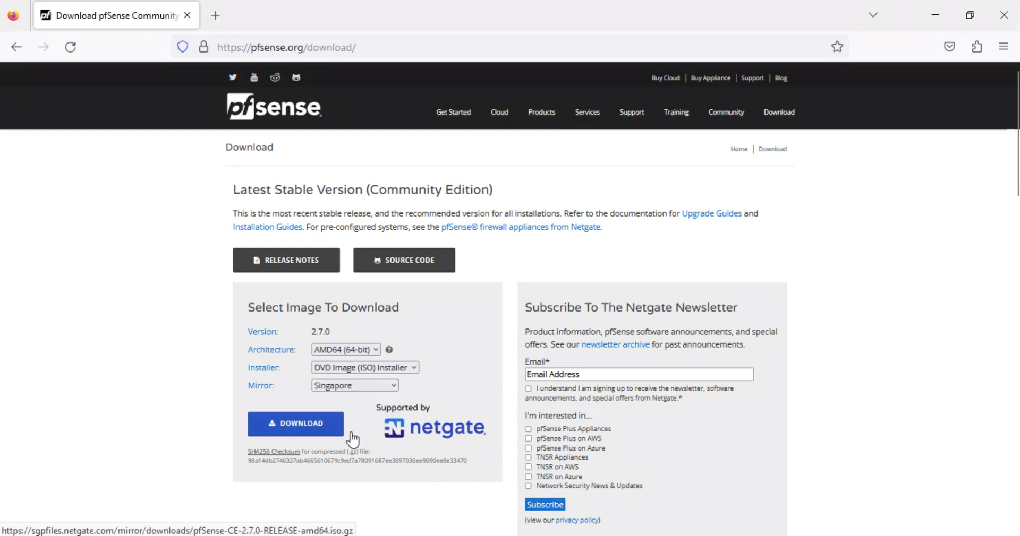
{"action": "left_click", "coordinate": [295, 423]}
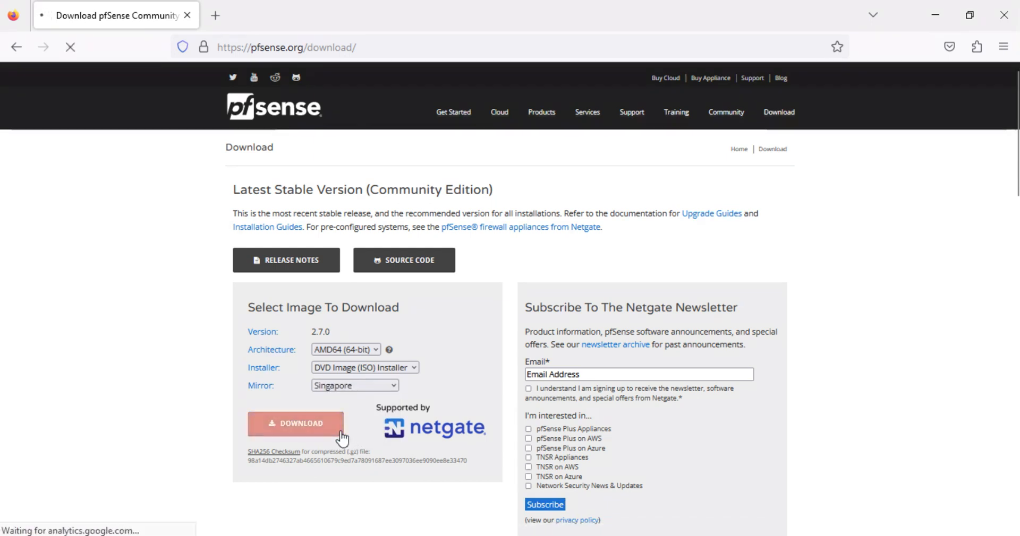
{"action": "left_click", "coordinate": [295, 423]}
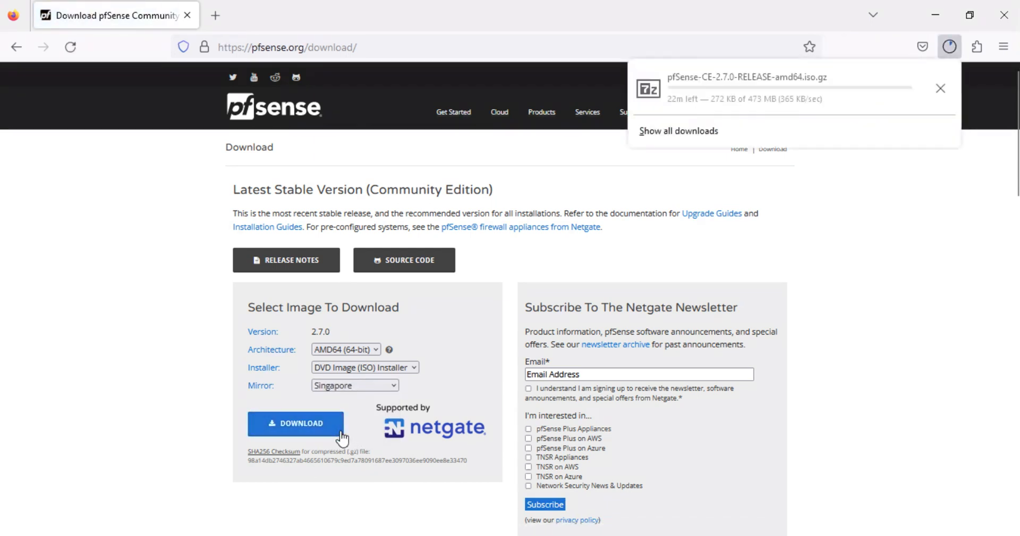